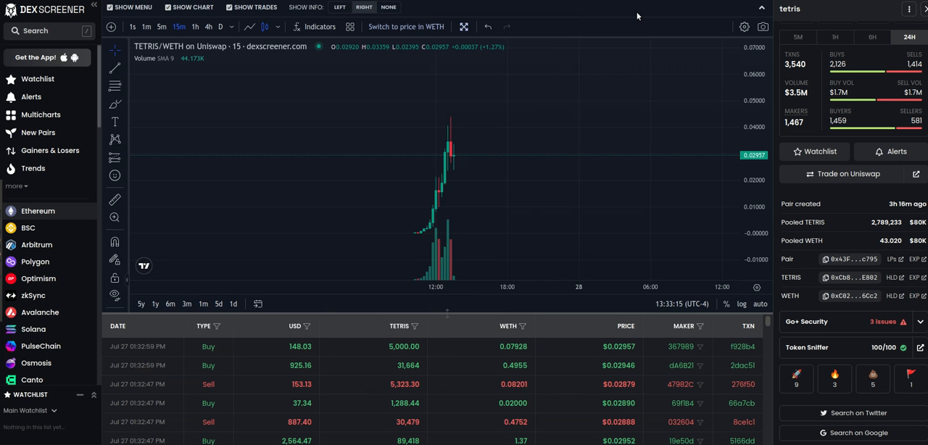
pyautogui.moveTo(531, 137)
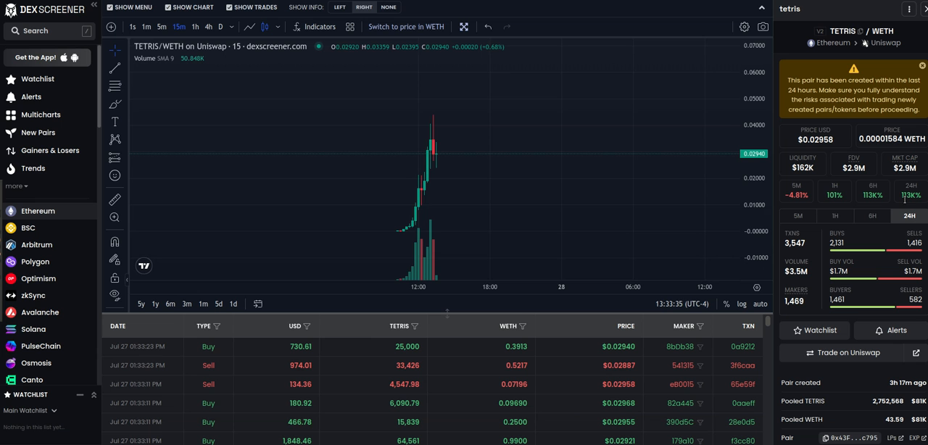
pyautogui.moveTo(404, 221)
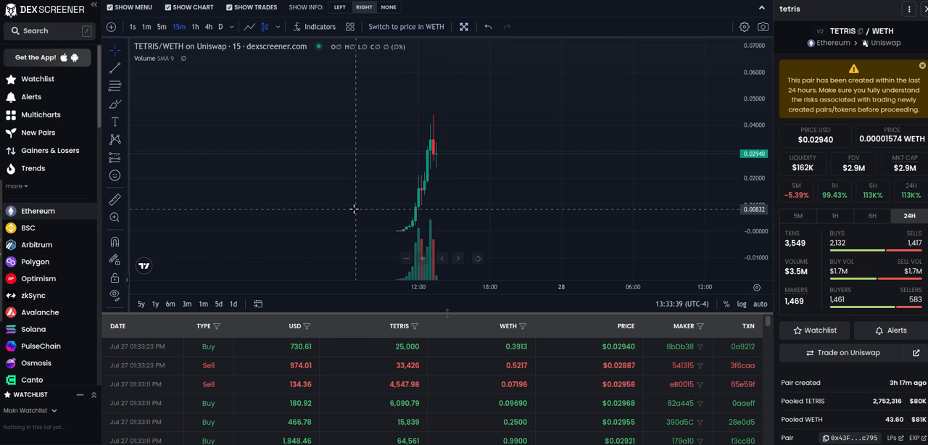
pyautogui.moveTo(416, 199)
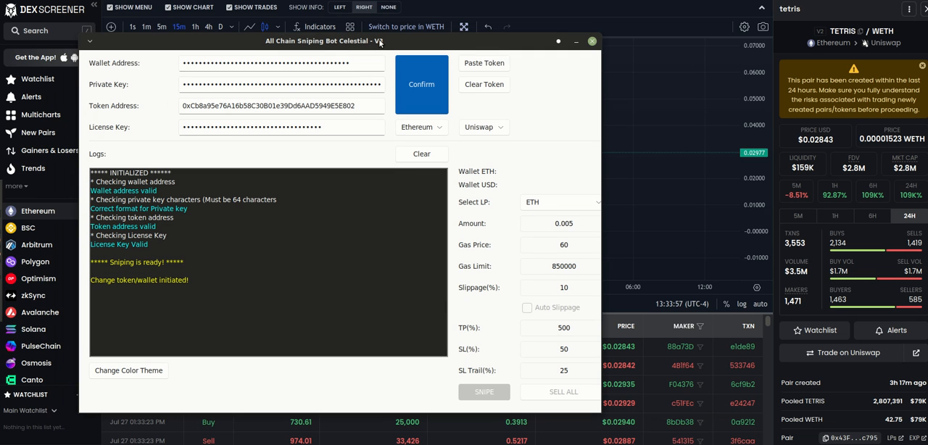
pyautogui.moveTo(348, 310)
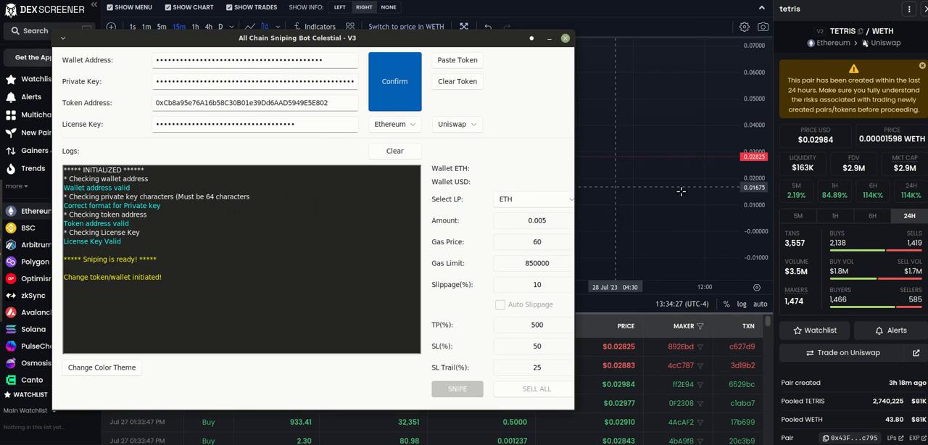
# Drag the bot window by its title bar off the TETRIS/WETH chart toward the bottom-left
pyautogui.click(565, 38)
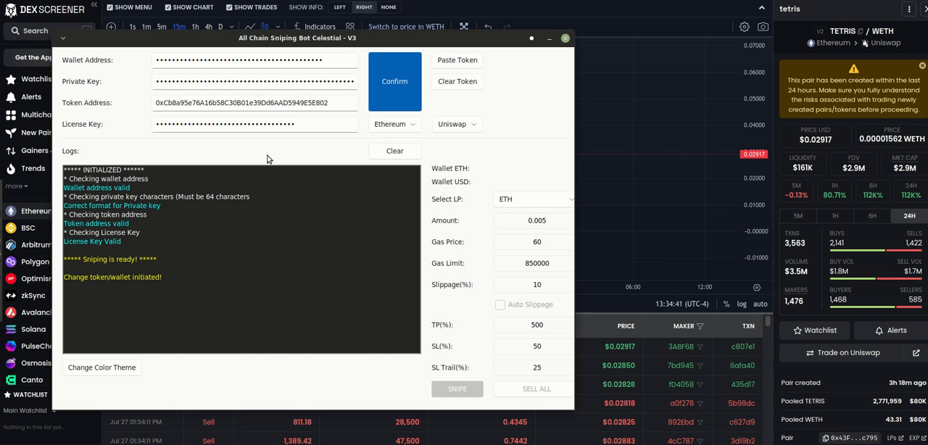
pyautogui.moveTo(296, 38); pyautogui.dragTo(290, 23)
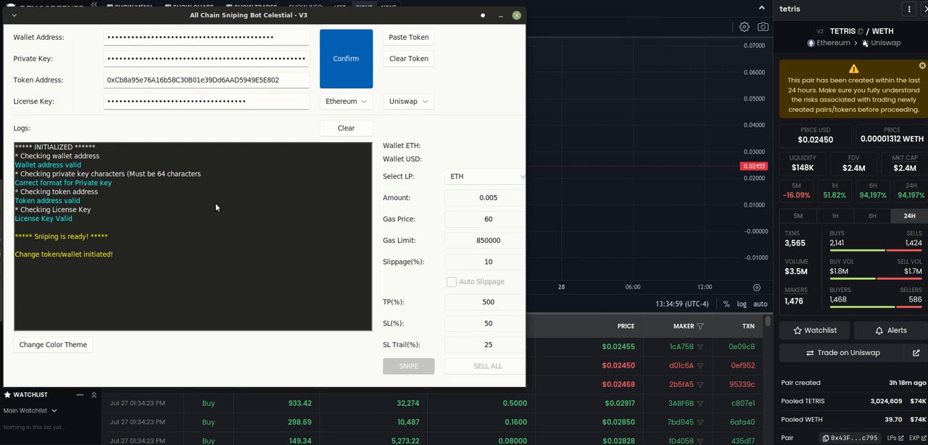
pyautogui.moveTo(298, 174)
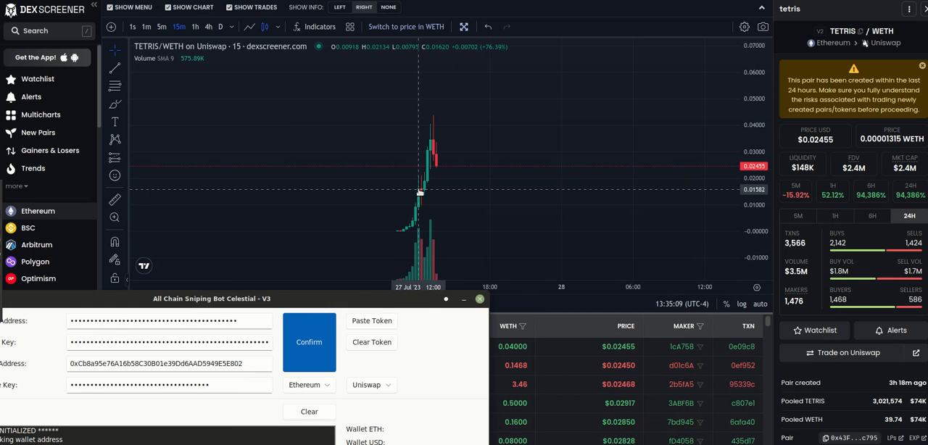
pyautogui.moveTo(421, 142)
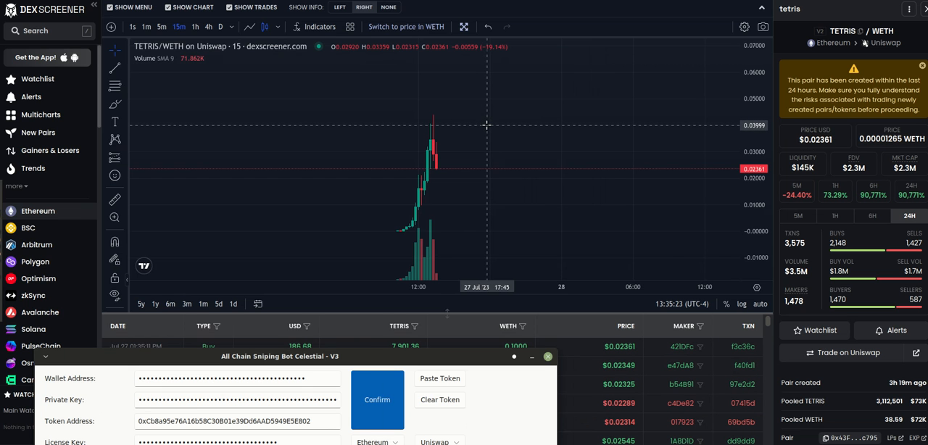
pyautogui.moveTo(487, 126)
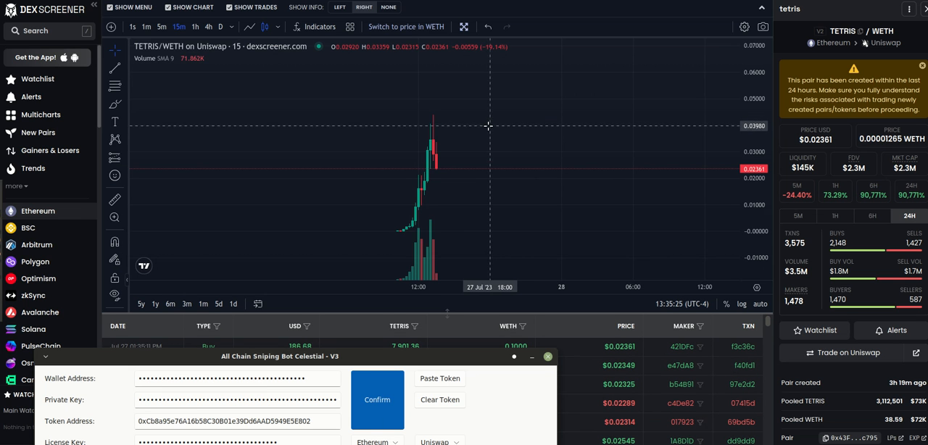
pyautogui.moveTo(439, 177)
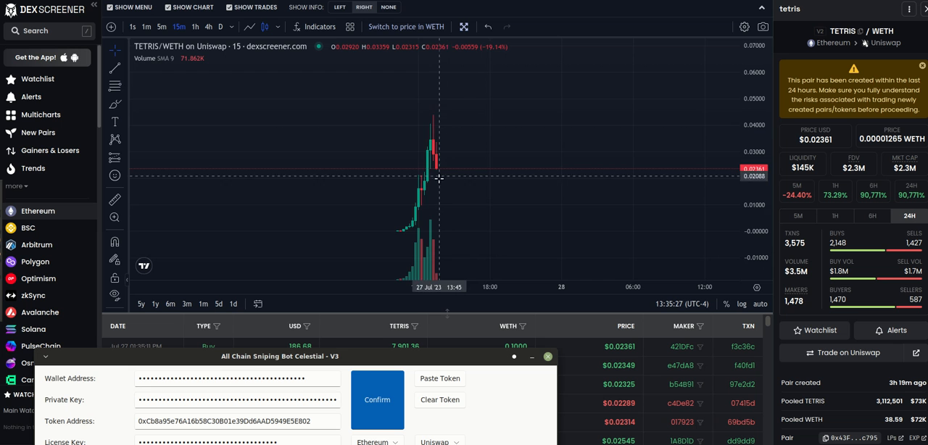
pyautogui.moveTo(464, 125)
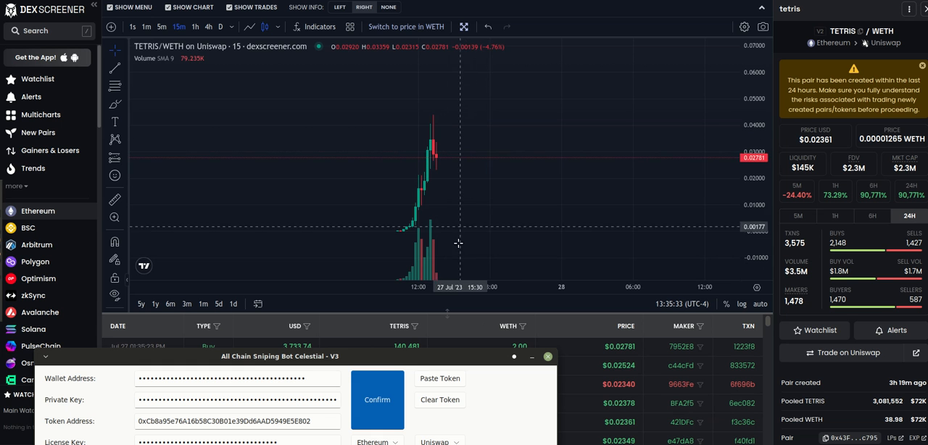
pyautogui.moveTo(473, 133)
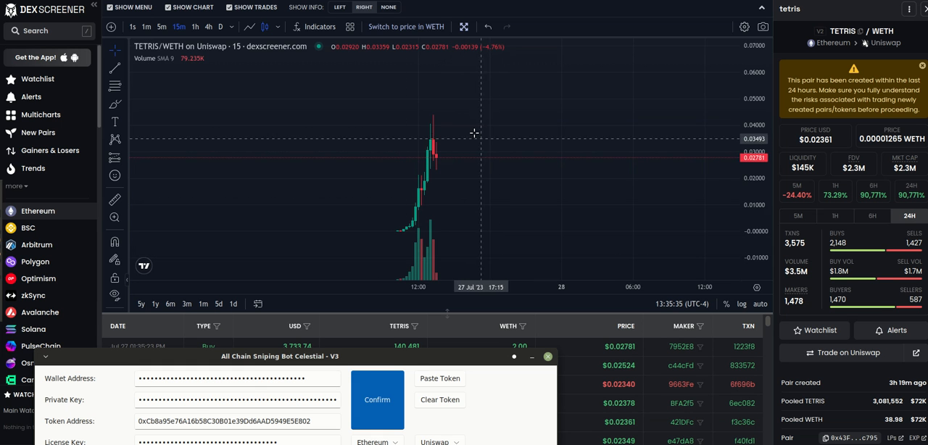
pyautogui.moveTo(461, 122)
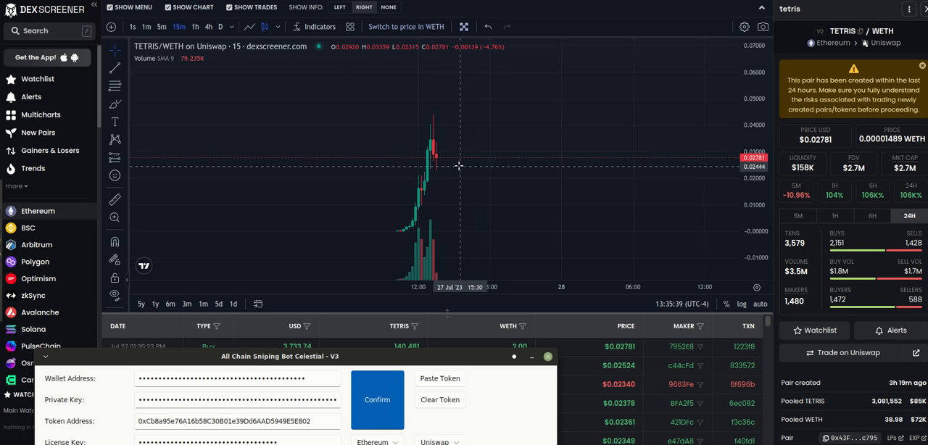
pyautogui.moveTo(487, 148)
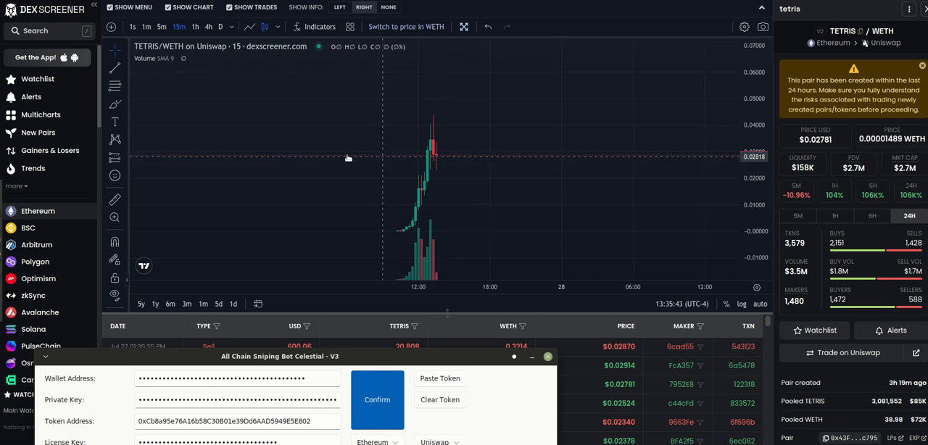
pyautogui.moveTo(447, 147)
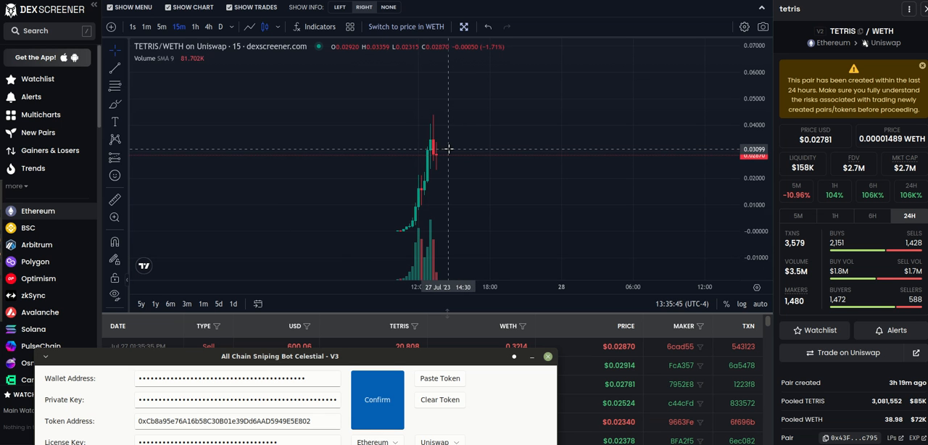
pyautogui.moveTo(484, 160)
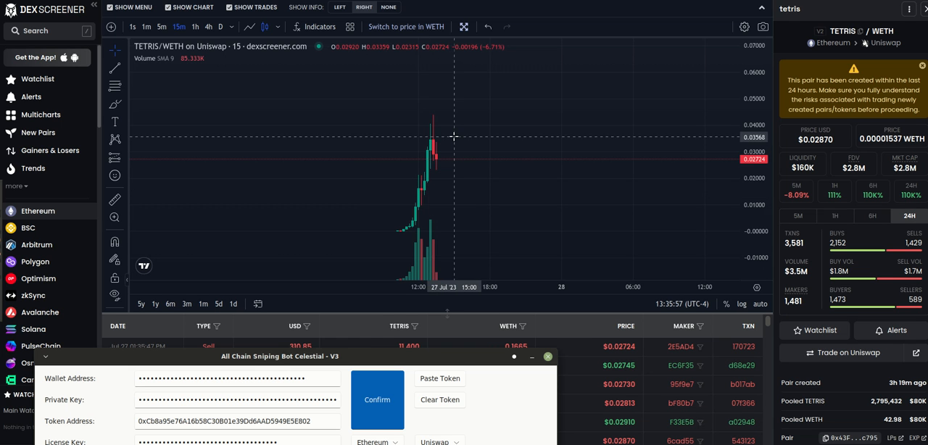
pyautogui.moveTo(458, 136)
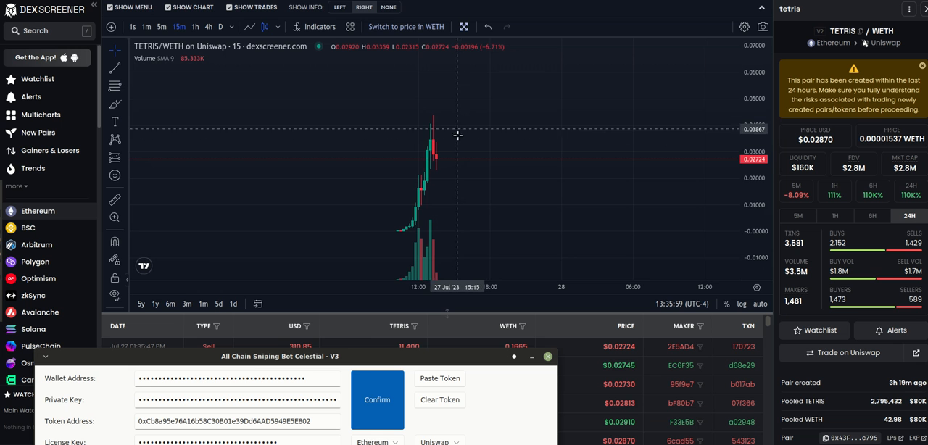
pyautogui.moveTo(467, 157)
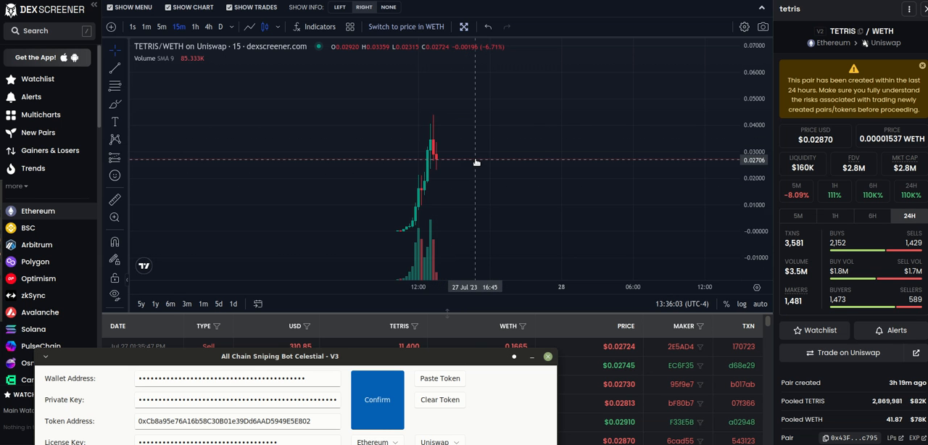
pyautogui.moveTo(430, 131)
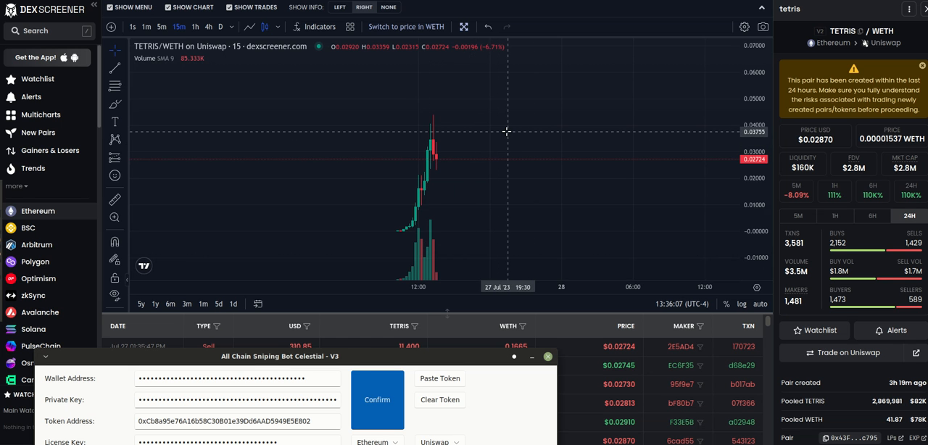
pyautogui.moveTo(466, 127)
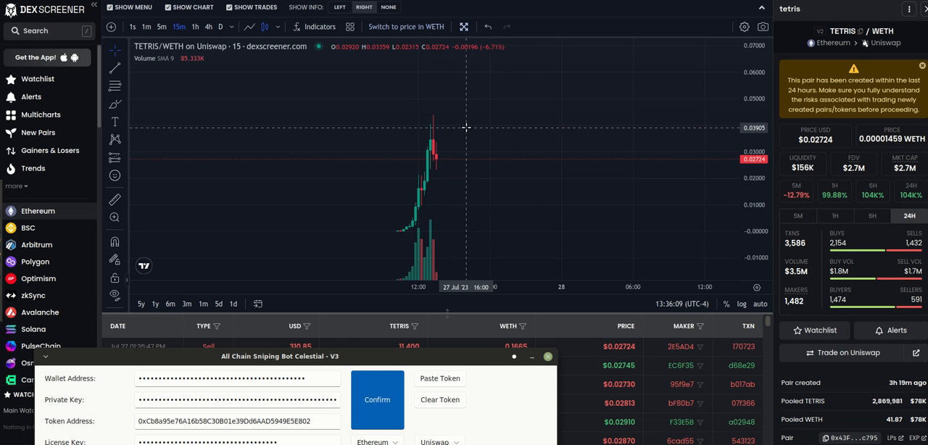
pyautogui.moveTo(496, 154)
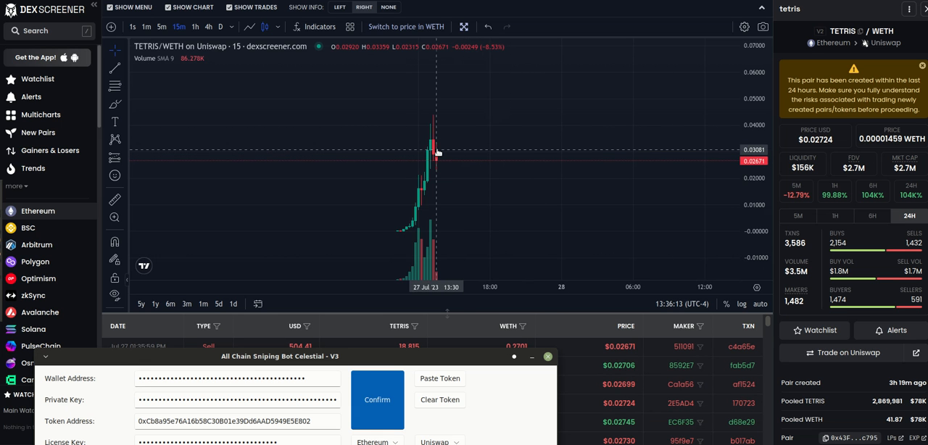
pyautogui.moveTo(453, 122)
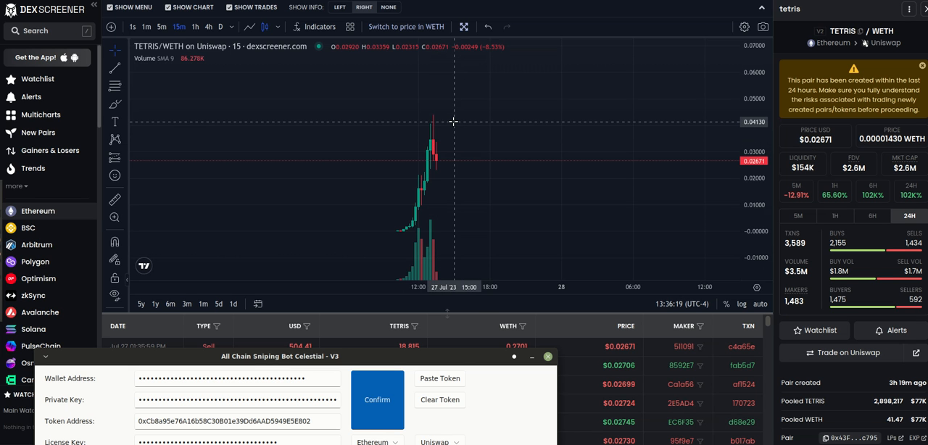
pyautogui.moveTo(455, 138)
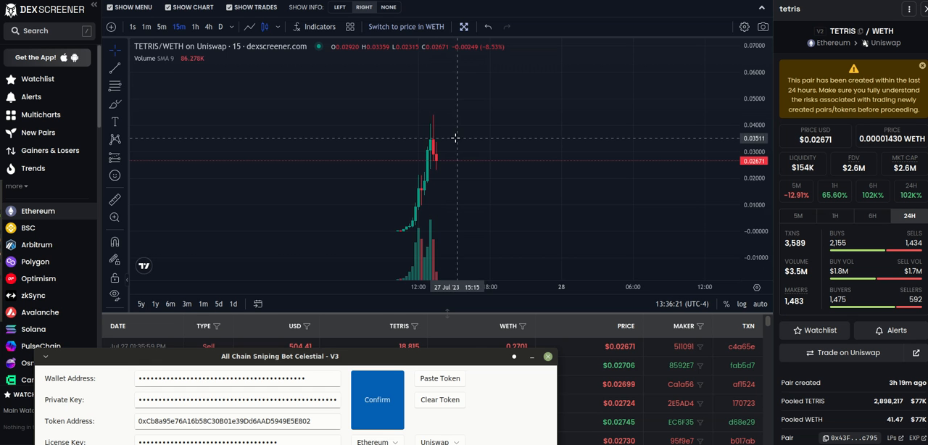
pyautogui.click(377, 401)
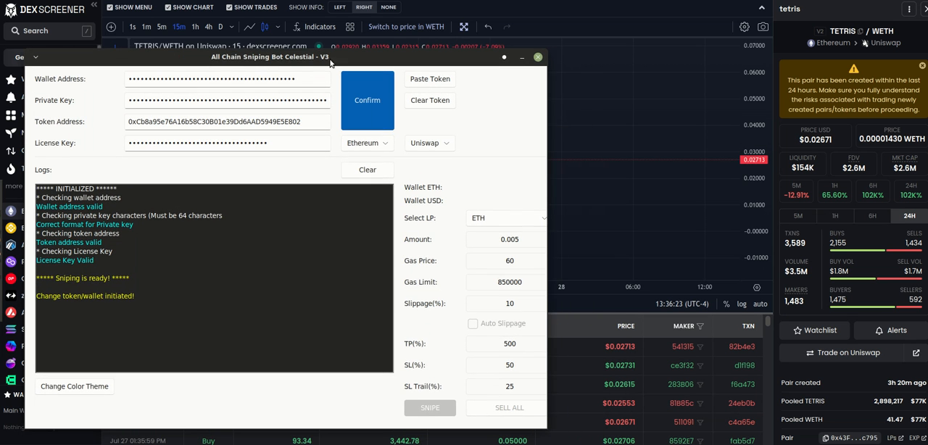
pyautogui.moveTo(351, 64)
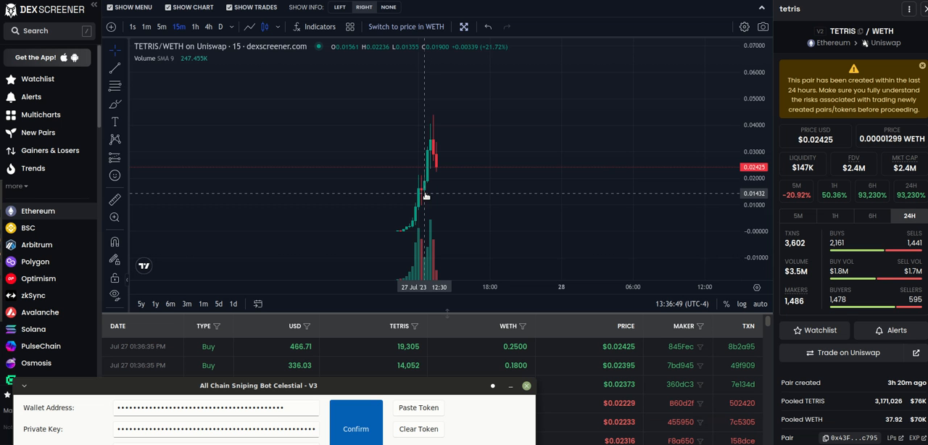
pyautogui.moveTo(436, 137)
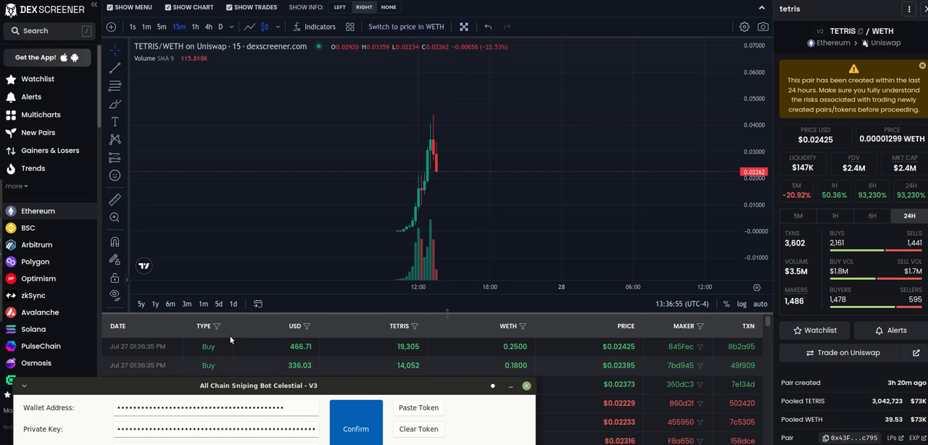
pyautogui.moveTo(450, 172)
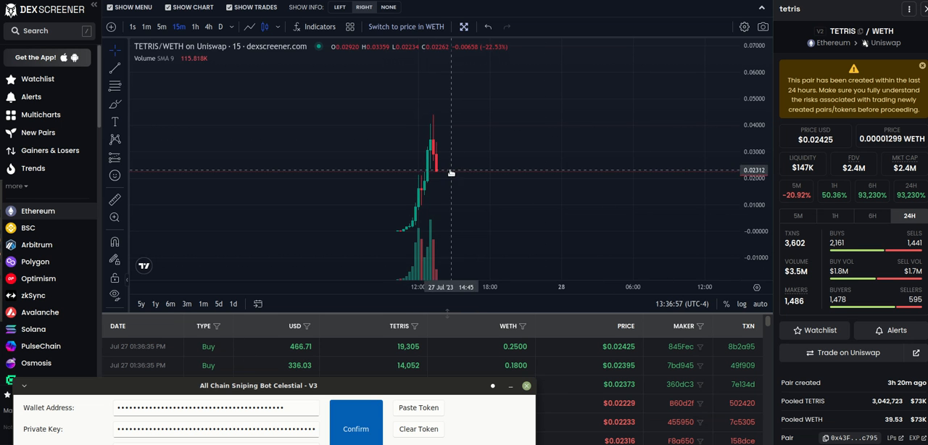
pyautogui.moveTo(437, 174)
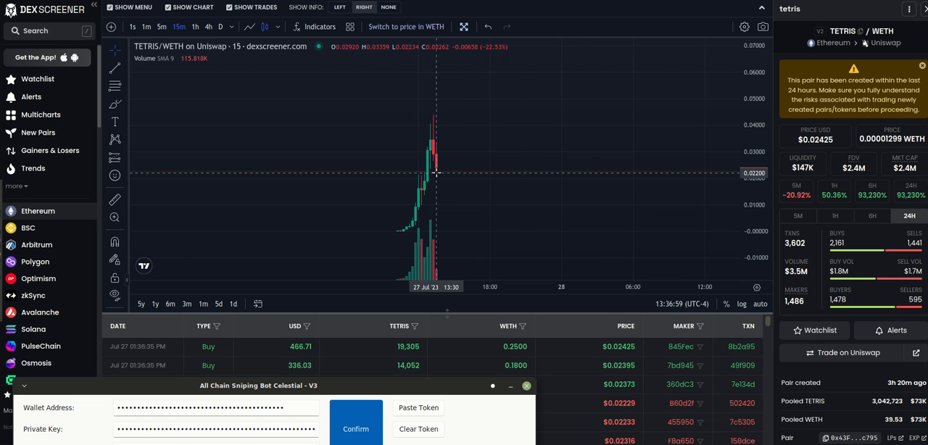
pyautogui.moveTo(455, 174)
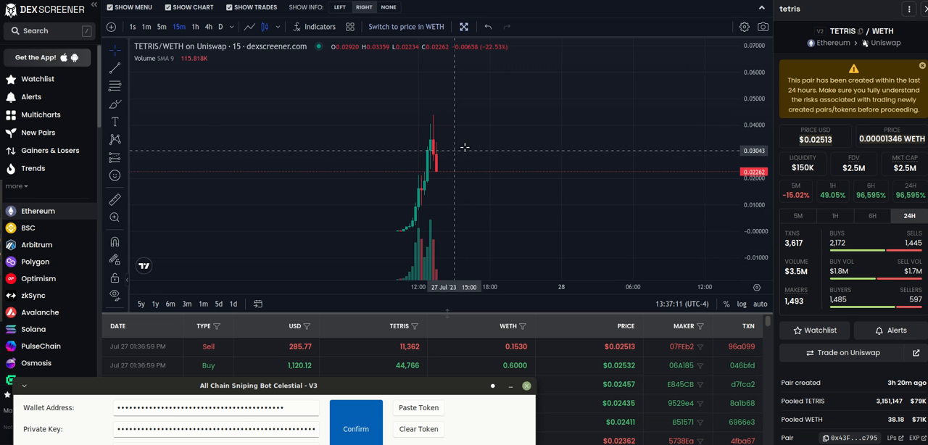
pyautogui.moveTo(469, 145)
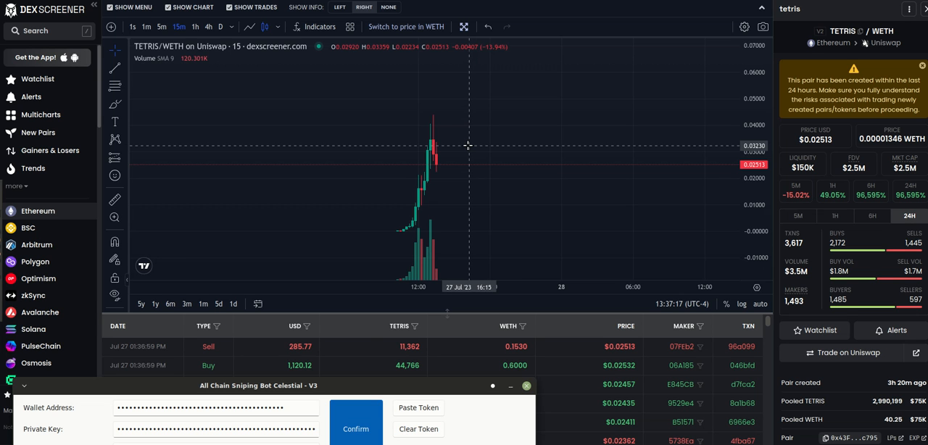
pyautogui.moveTo(489, 128)
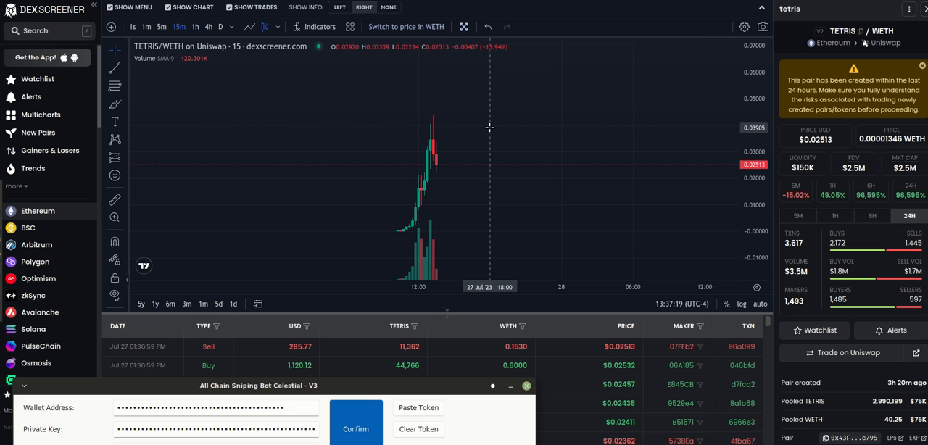
pyautogui.moveTo(439, 129)
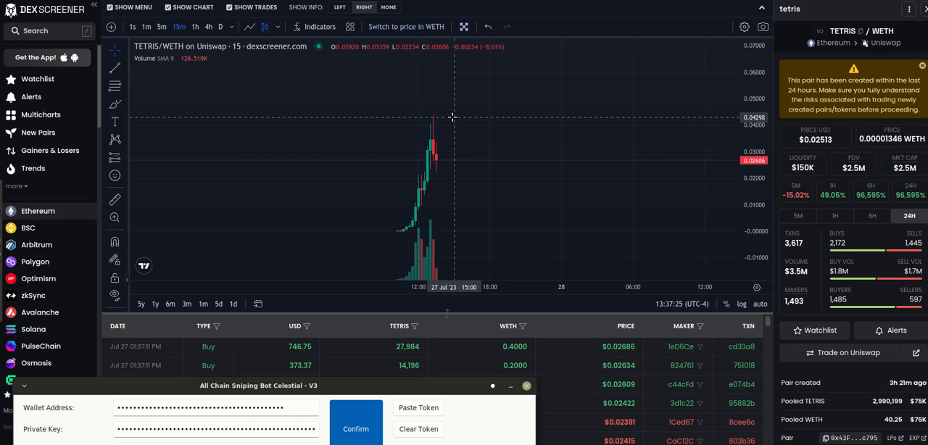
pyautogui.moveTo(455, 163)
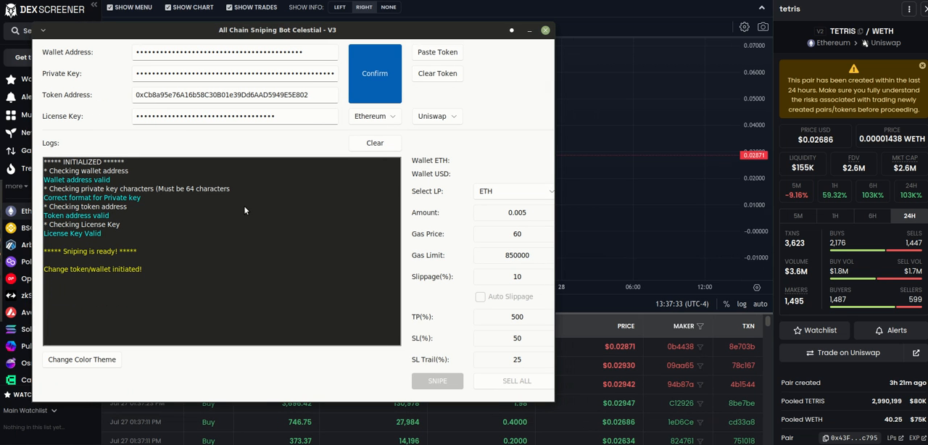
pyautogui.moveTo(272, 203)
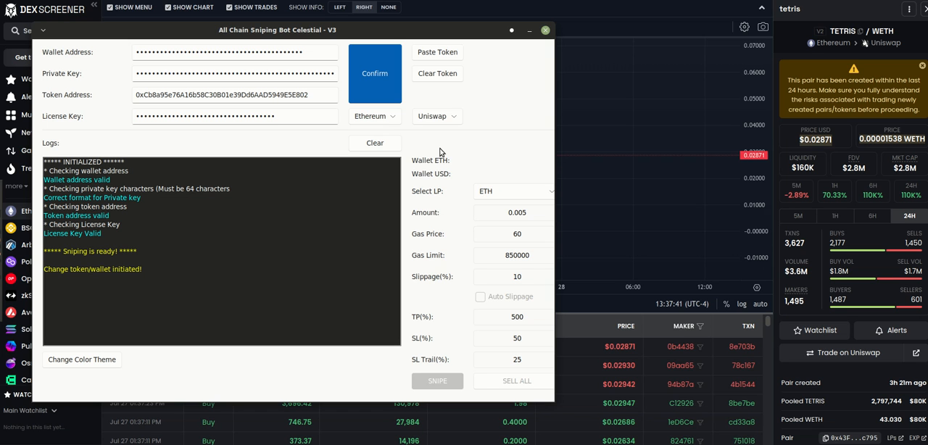
pyautogui.moveTo(434, 131)
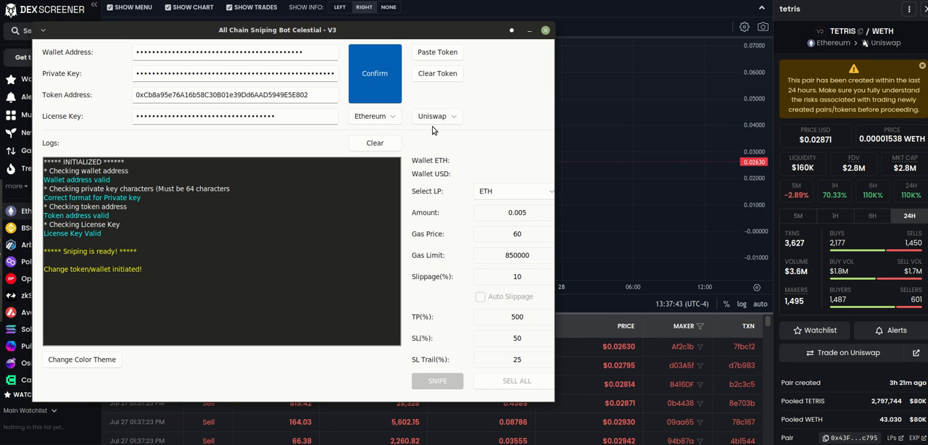
# Browse the network and exchange lists, leaving Ethereum and Uniswap selected
pyautogui.click(372, 116)
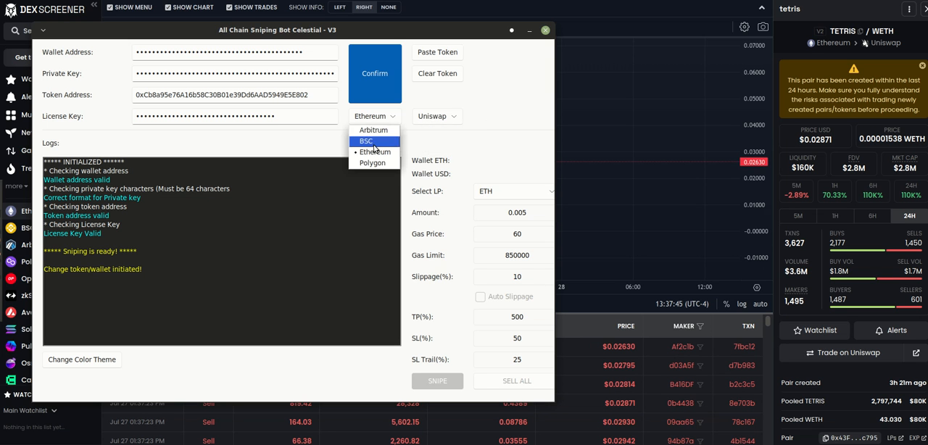
pyautogui.moveTo(394, 151)
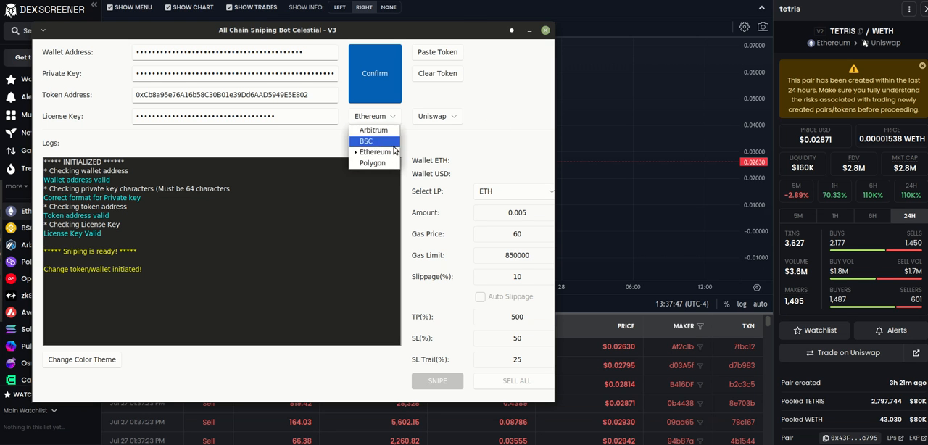
pyautogui.moveTo(375, 130)
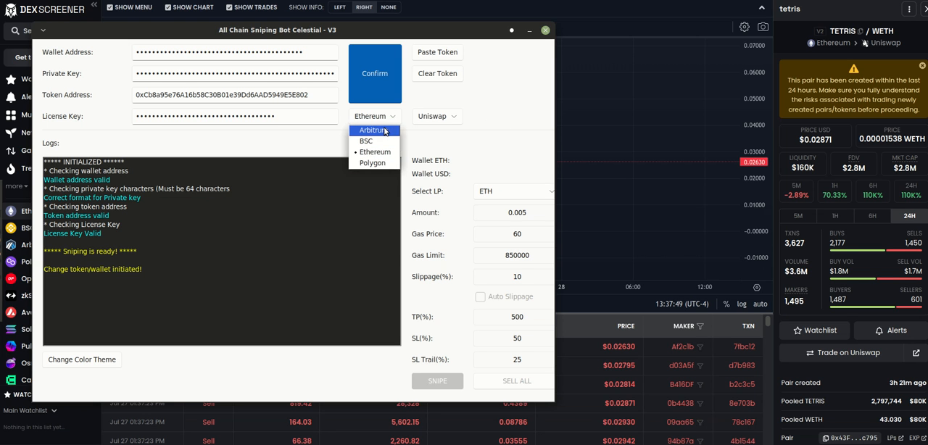
pyautogui.click(436, 116)
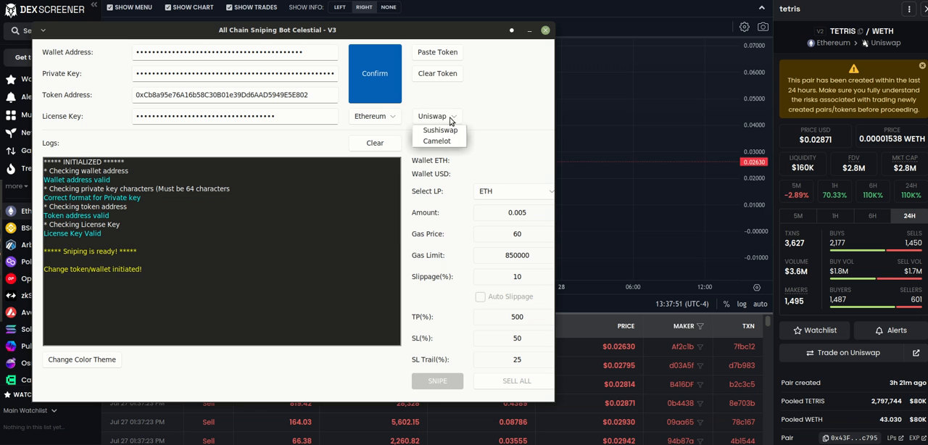
pyautogui.click(511, 122)
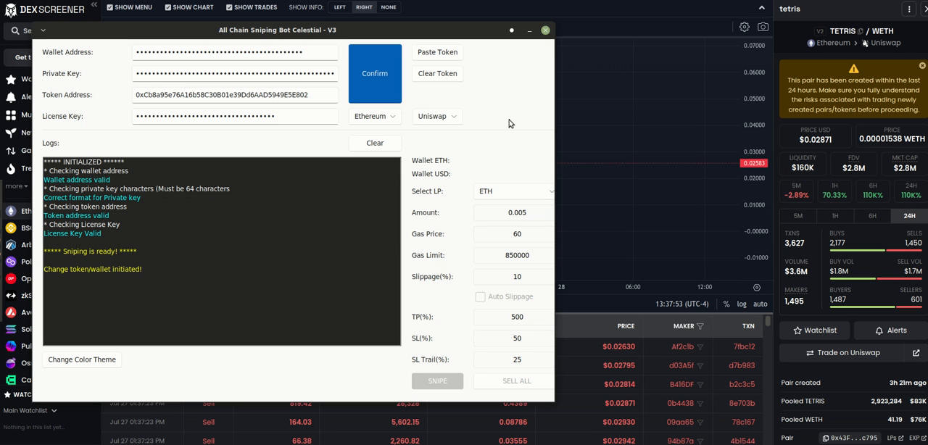
pyautogui.moveTo(212, 213)
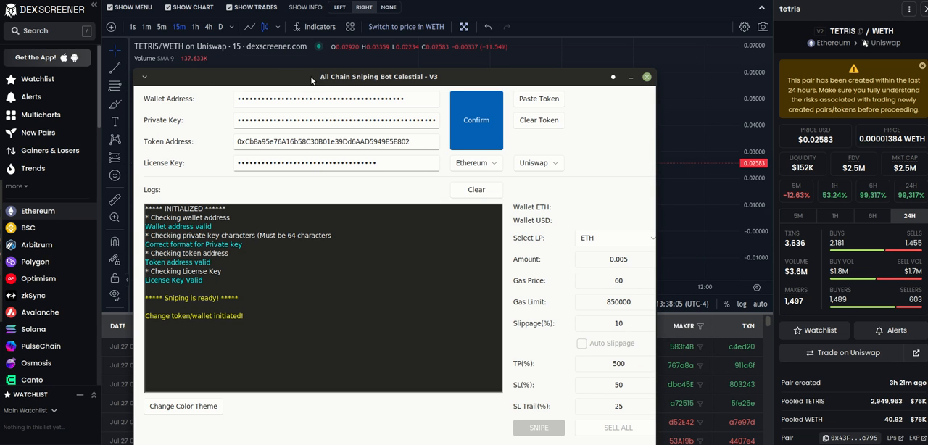
pyautogui.moveTo(267, 80)
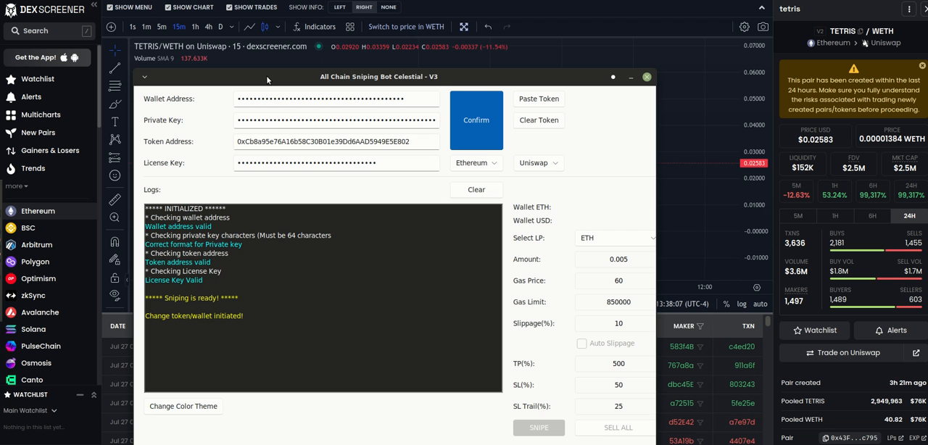
pyautogui.moveTo(284, 80)
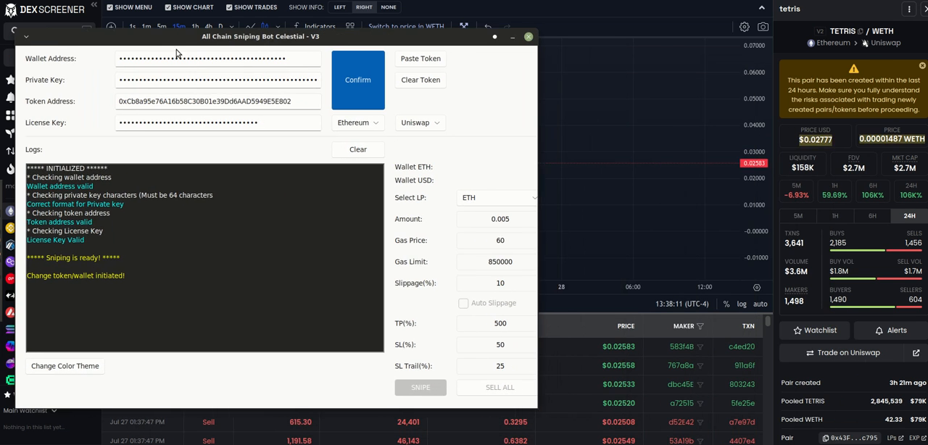
pyautogui.moveTo(197, 138)
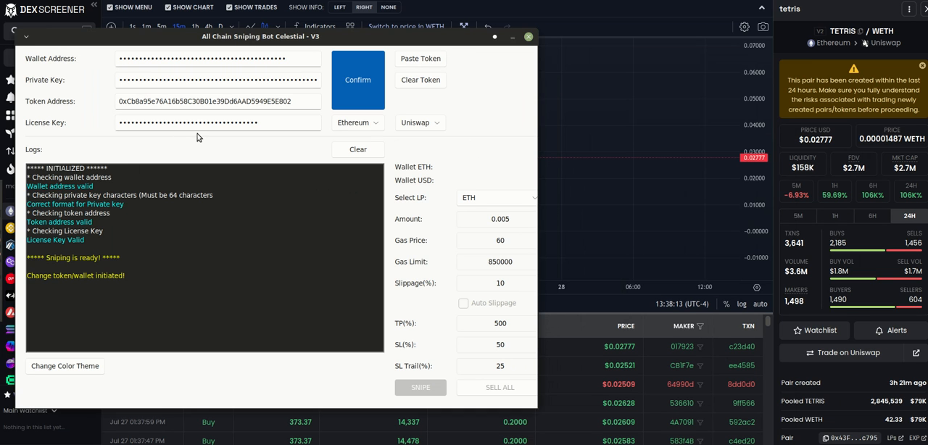
# Reopen the network list and close it with Ethereum still chosen
pyautogui.click(357, 121)
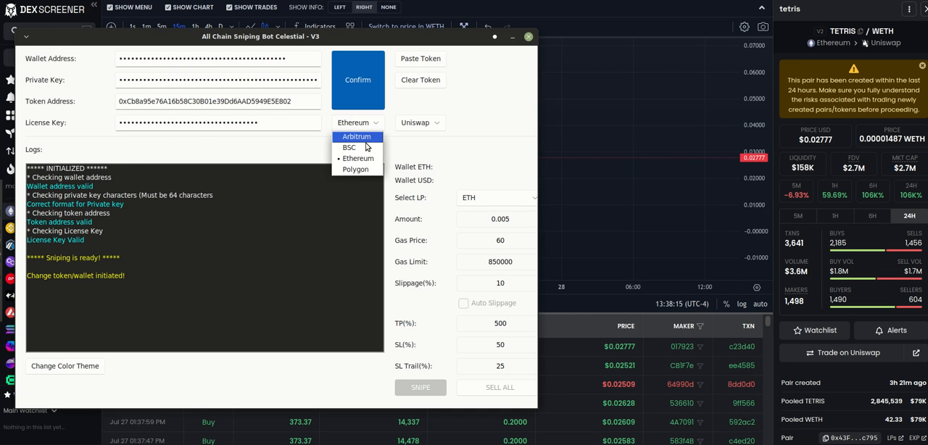
pyautogui.click(357, 158)
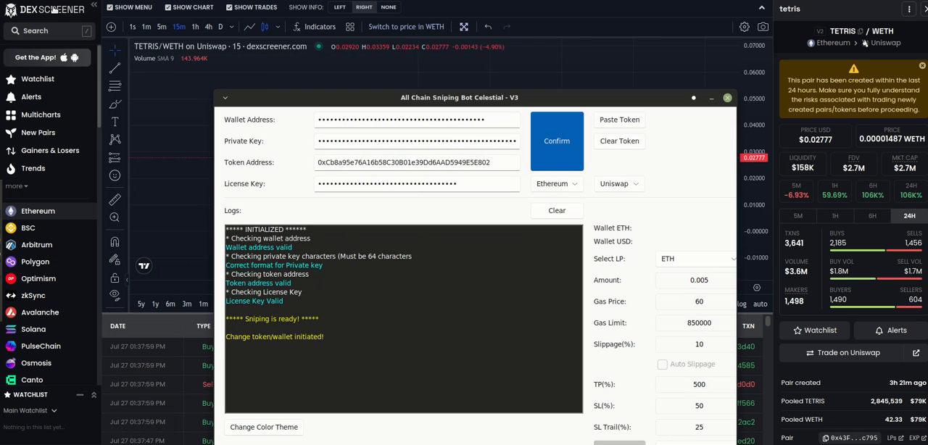
pyautogui.moveTo(815, 290)
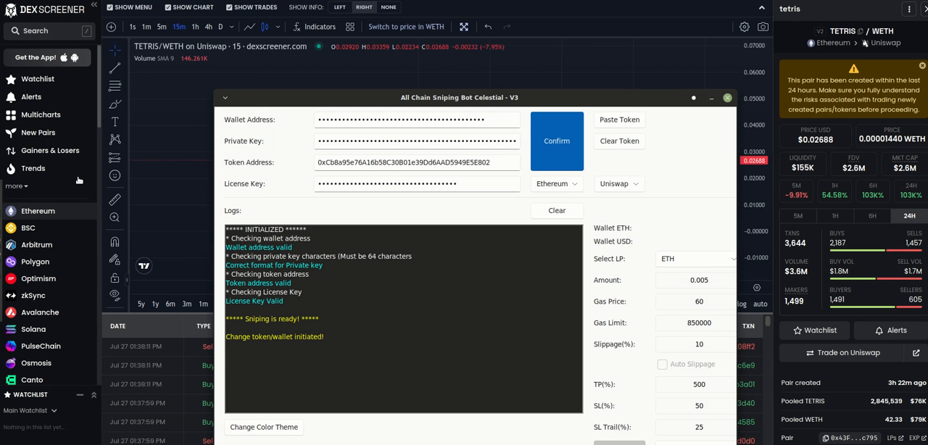
pyautogui.moveTo(383, 226)
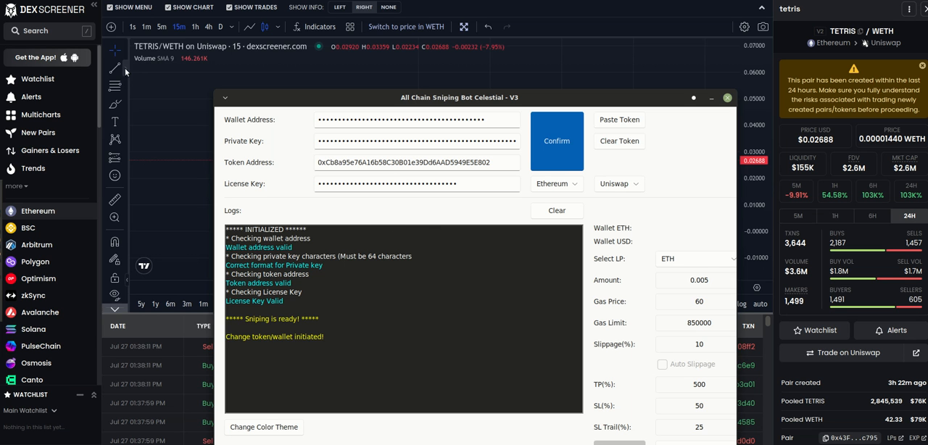
# Drag the bot window down and to the right, beside the TETRIS/WETH chart
pyautogui.moveTo(459, 98); pyautogui.dragTo(331, 297)
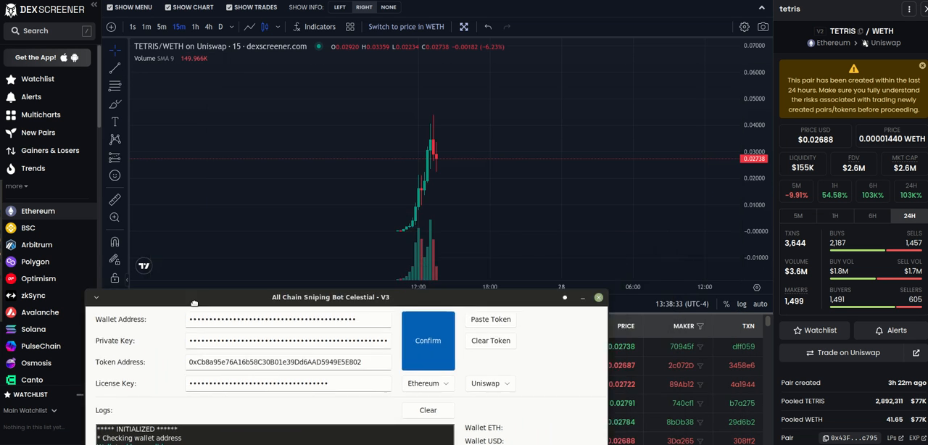
pyautogui.click(428, 339)
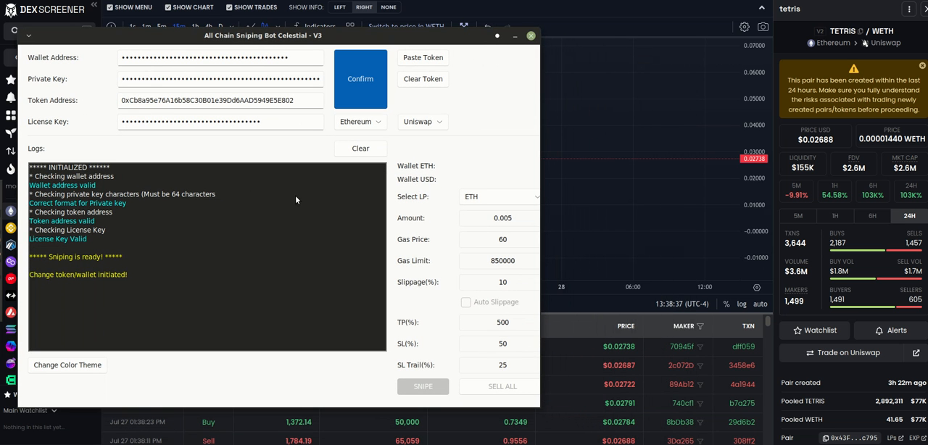
pyautogui.moveTo(567, 148)
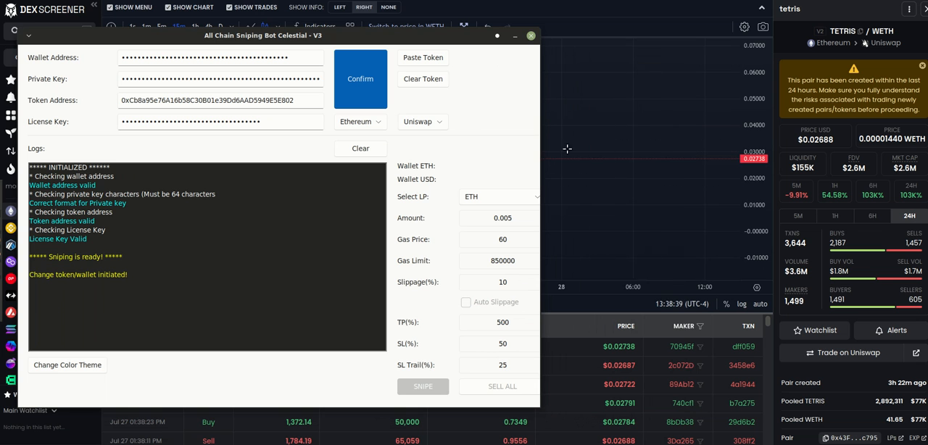
pyautogui.moveTo(450, 240)
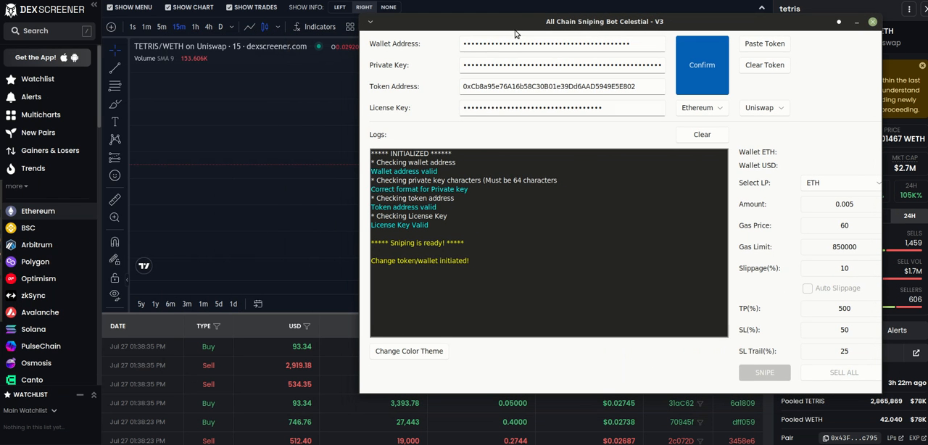
pyautogui.moveTo(494, 128)
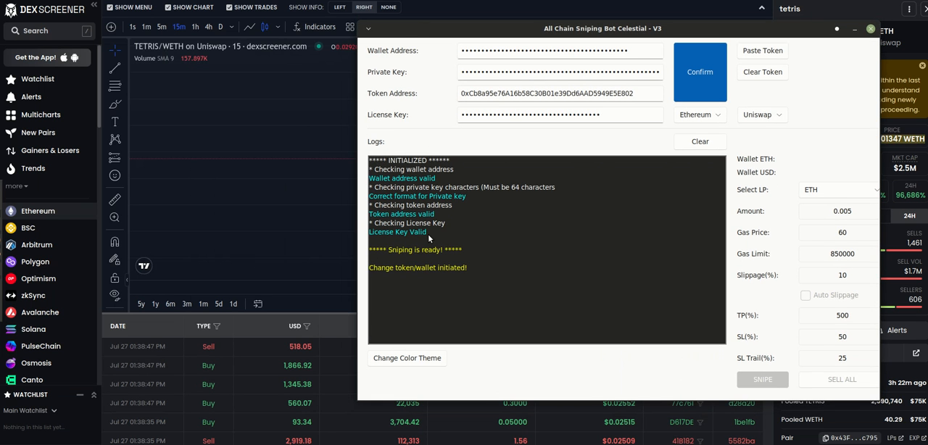
pyautogui.moveTo(435, 233)
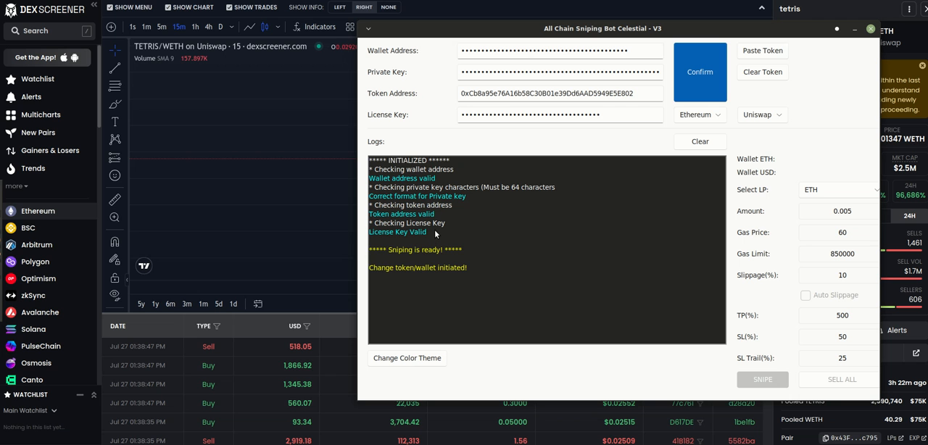